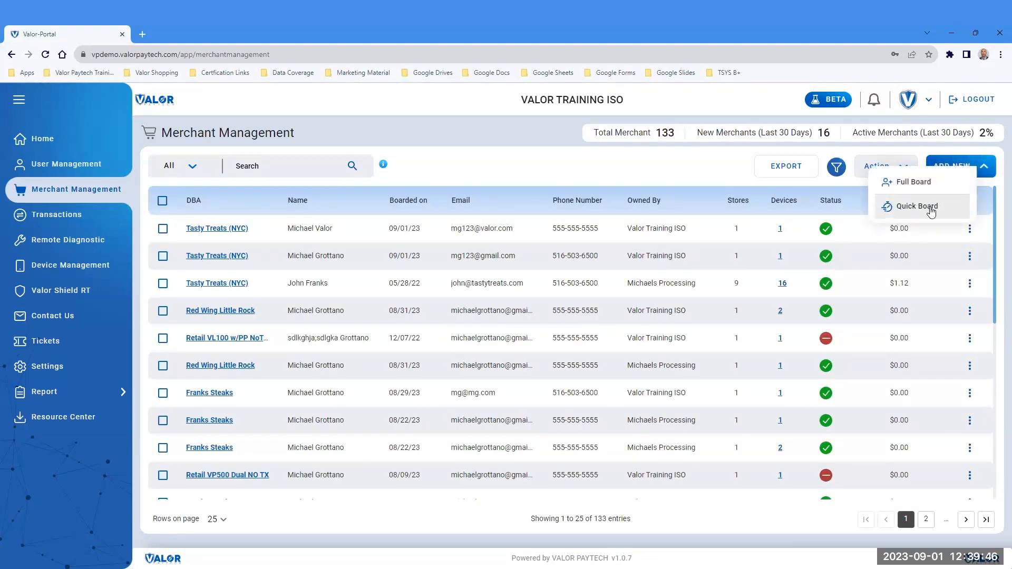
mouse_move(929, 213)
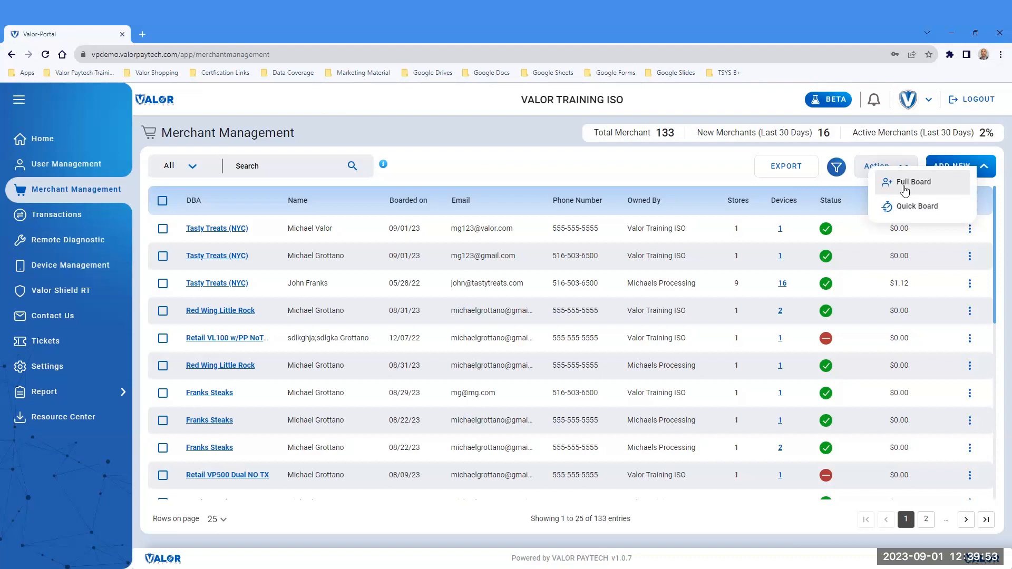
Start a new merchant through the Full Board option of Add New
click(914, 182)
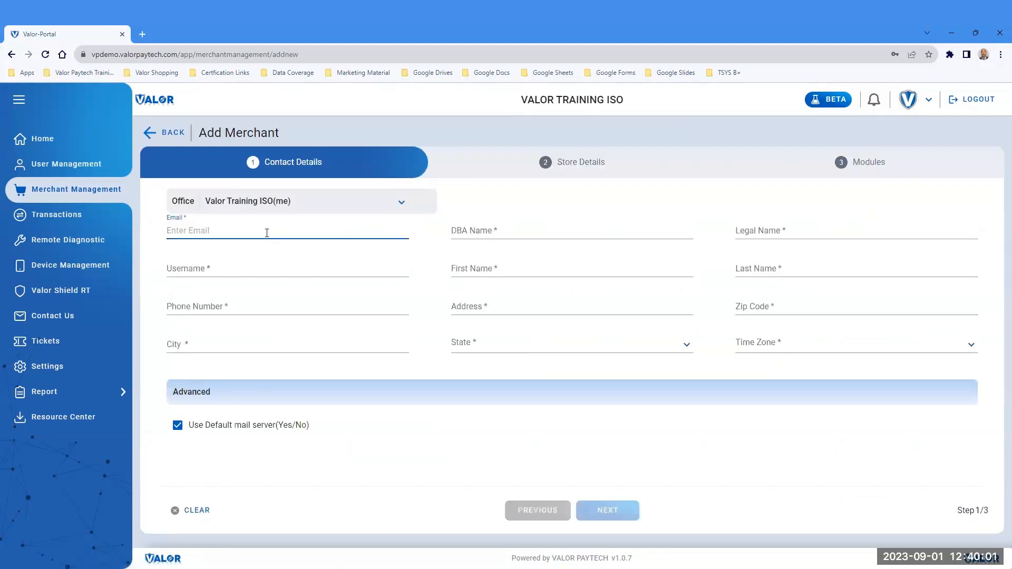
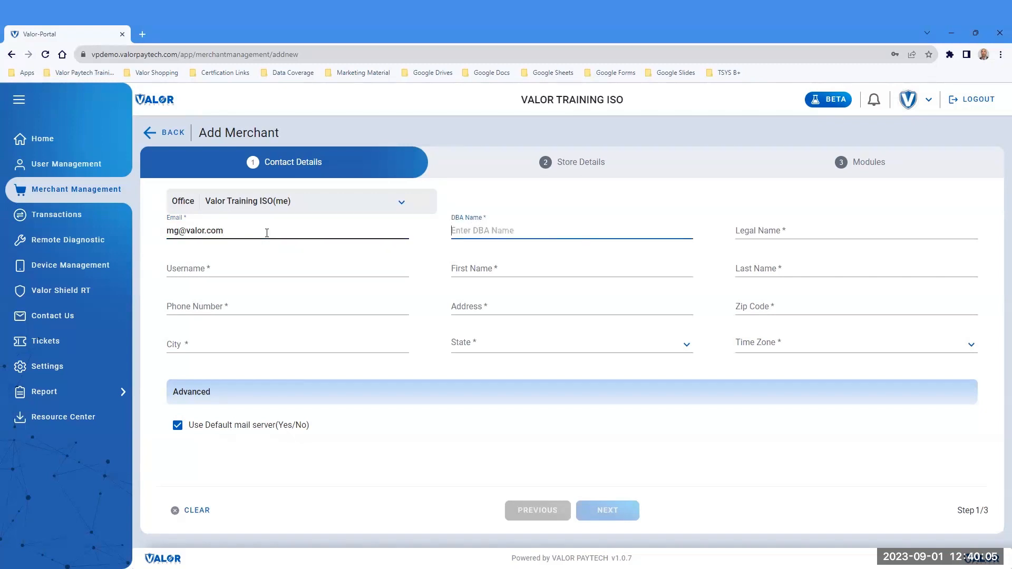
text(T)
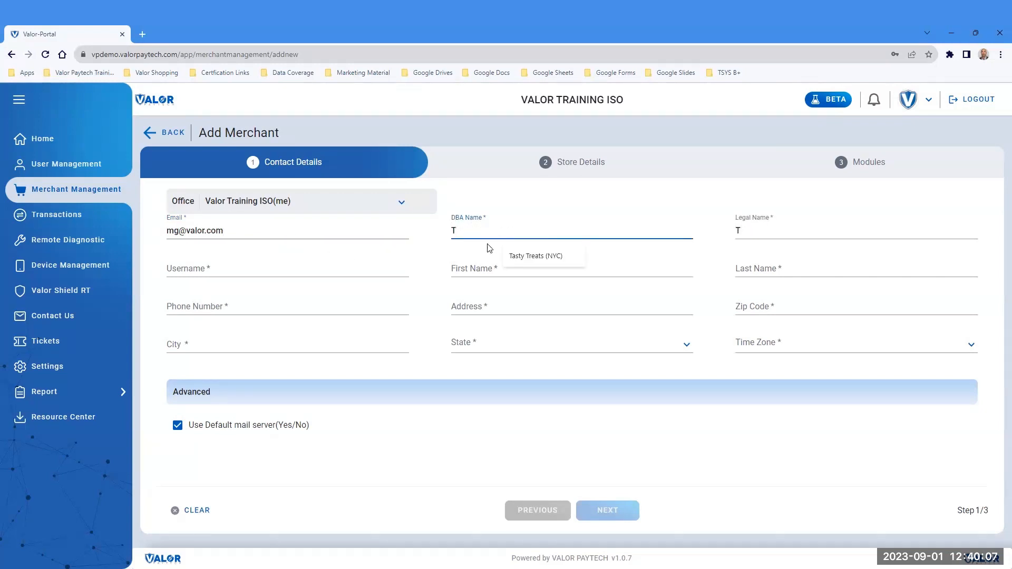
click(535, 256)
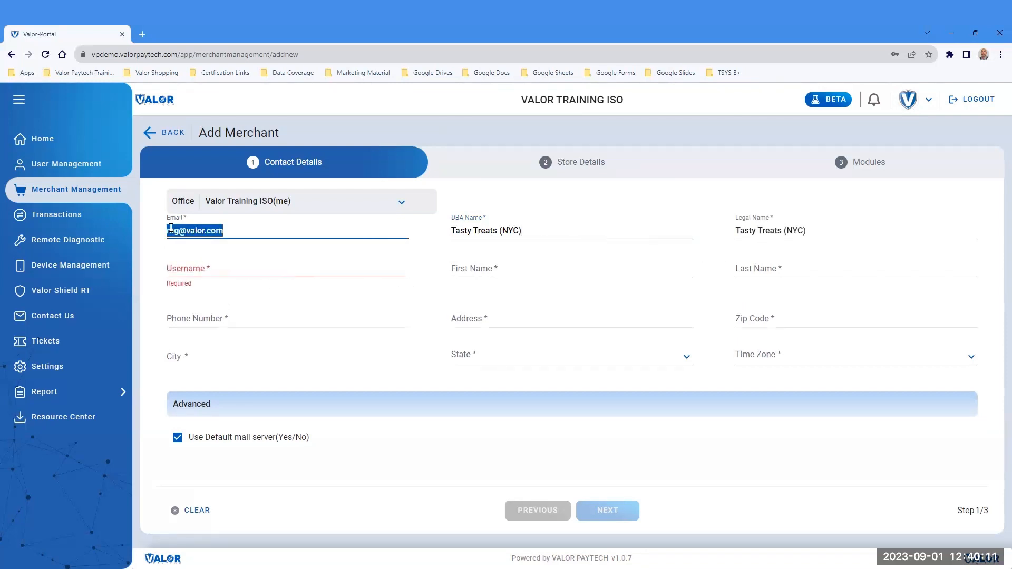
click(287, 268)
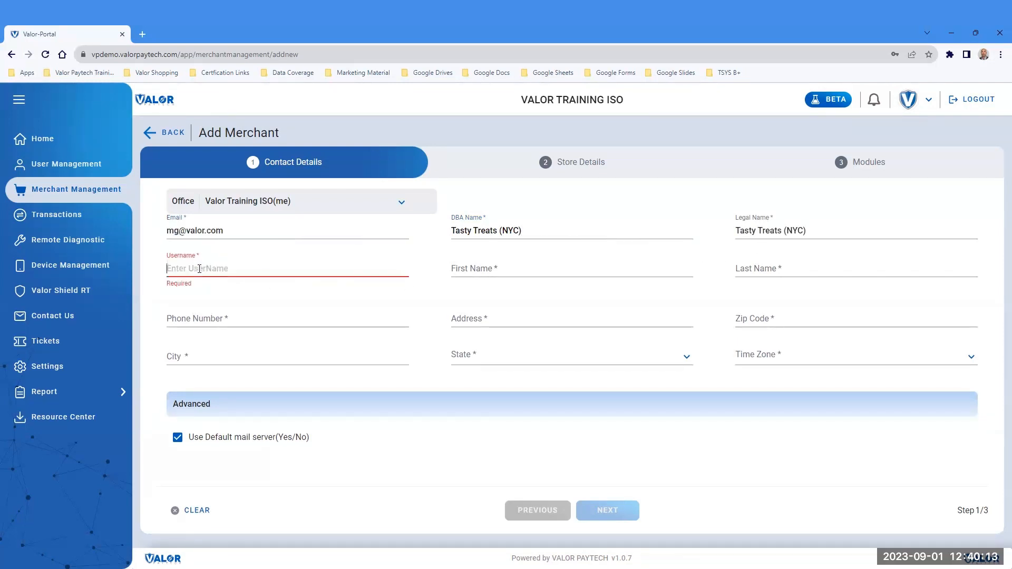
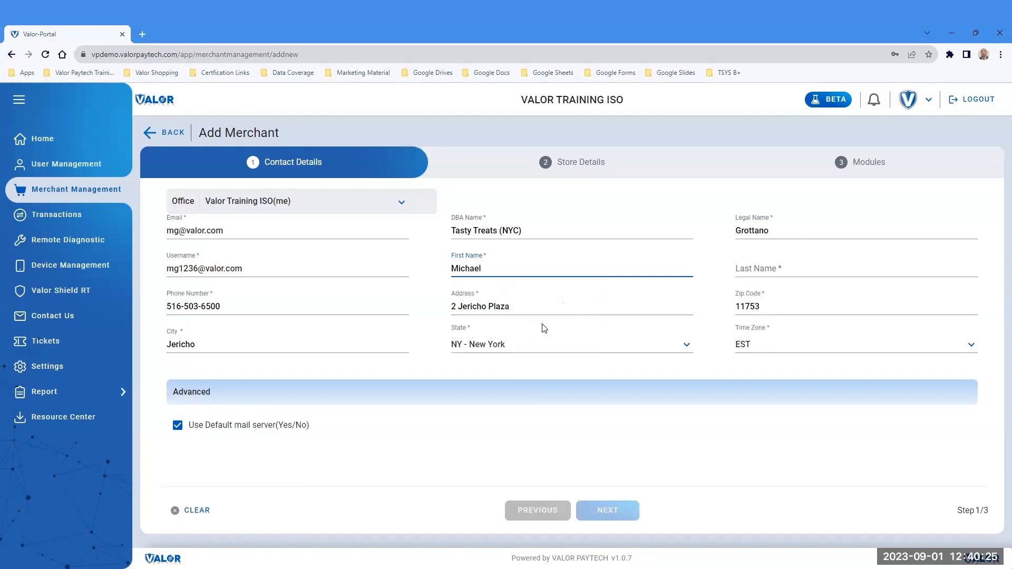
text(Grottano)
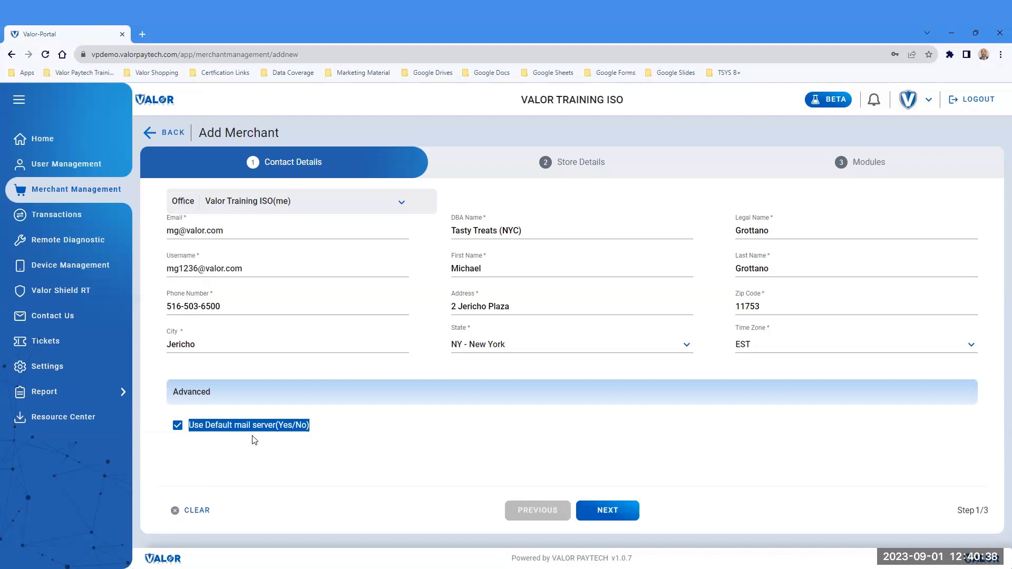
mouse_move(623, 489)
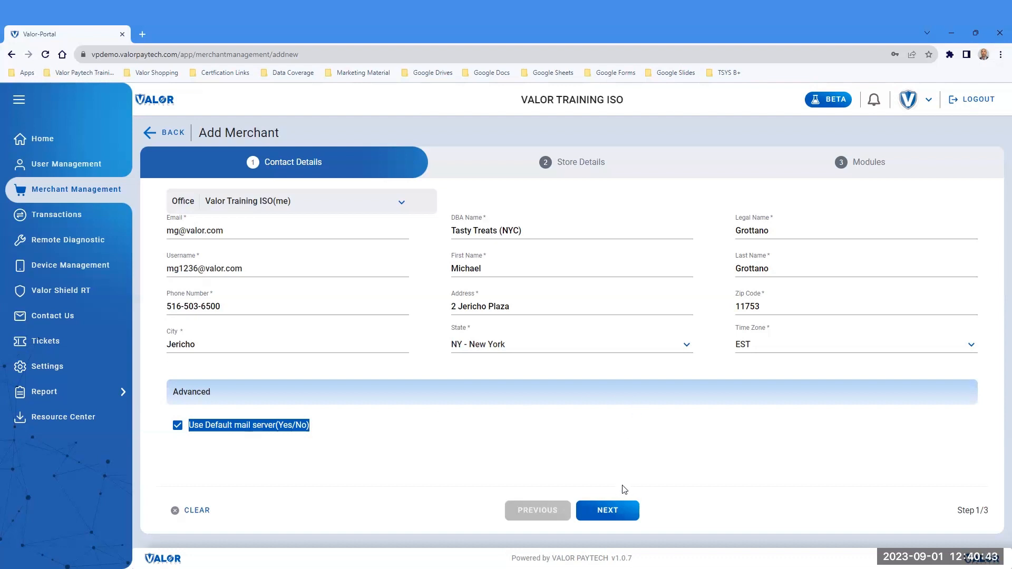
Advance to Store Details and set the store's MCC code to 4814
click(606, 510)
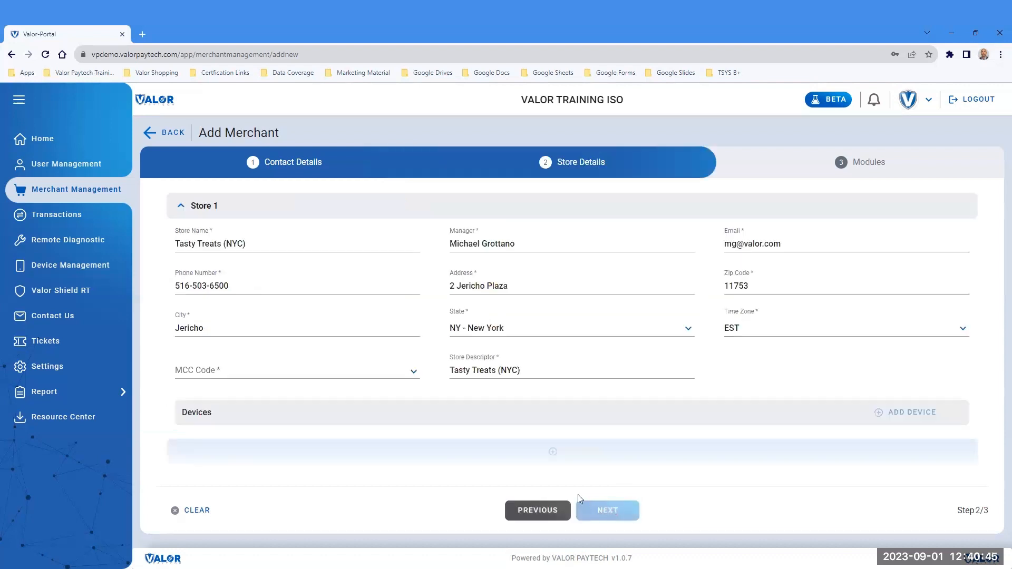
click(293, 370)
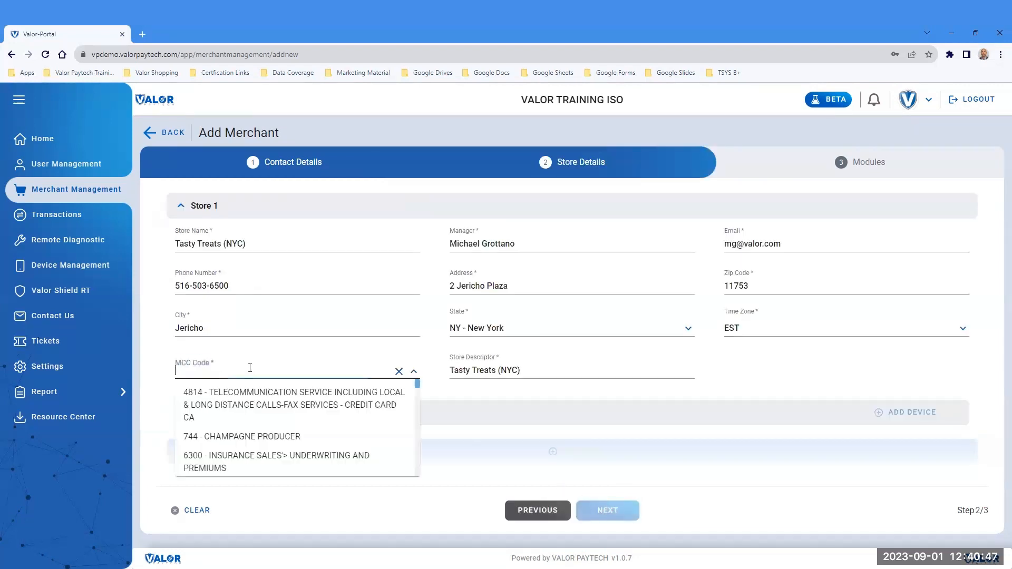
click(292, 404)
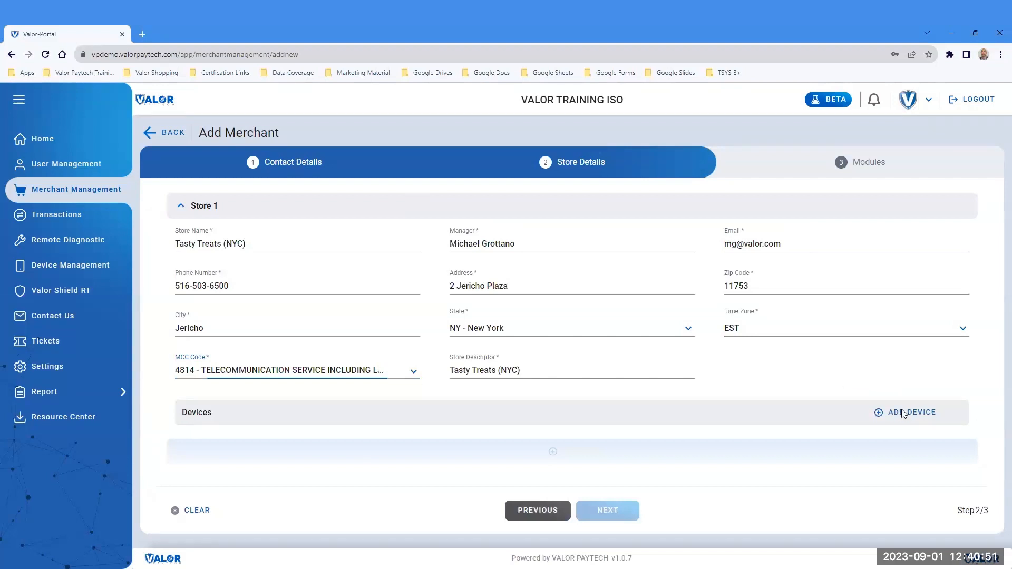
Add a new device named TSYS TESTER to the store
click(910, 412)
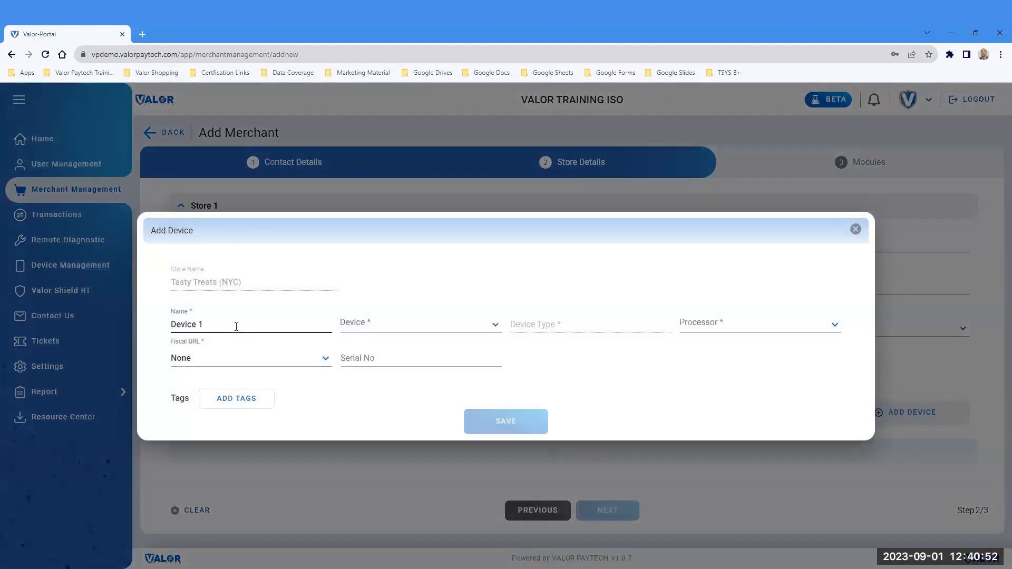
text(TSYS TER)
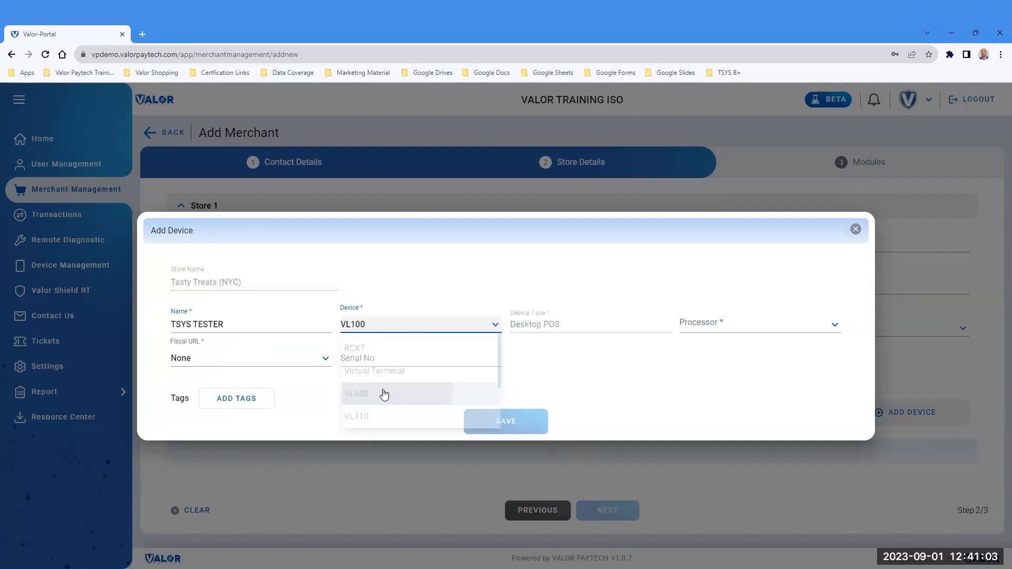
click(759, 322)
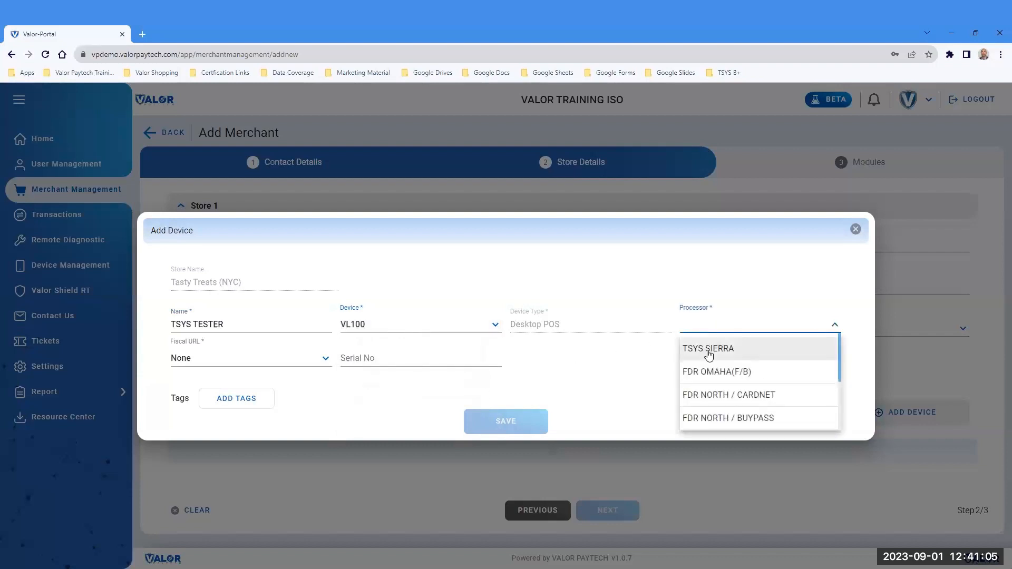
Give the device processor TSYS SIERRA, 75009549, 1076, agent 8888 and FNS 0123456
click(707, 348)
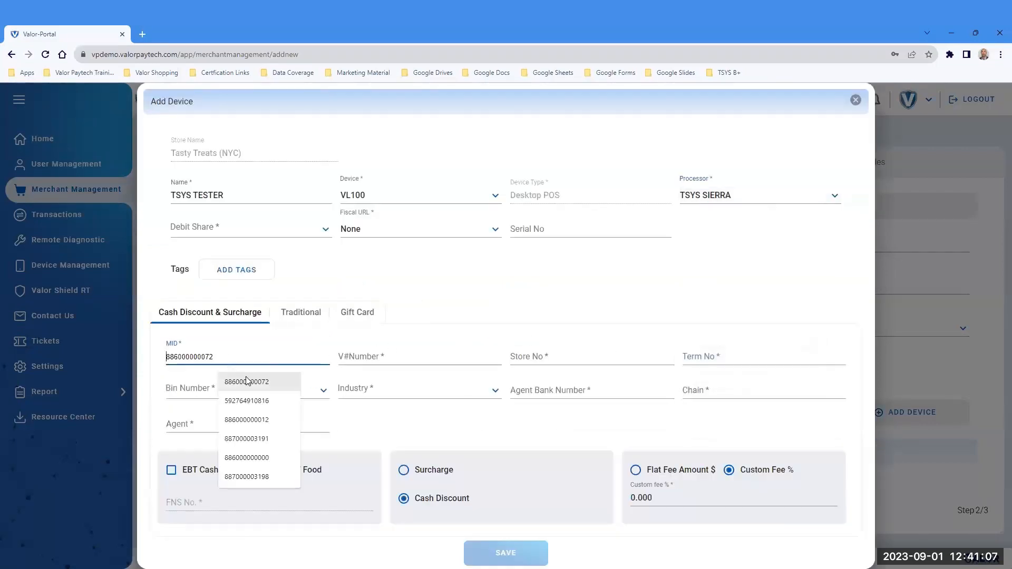
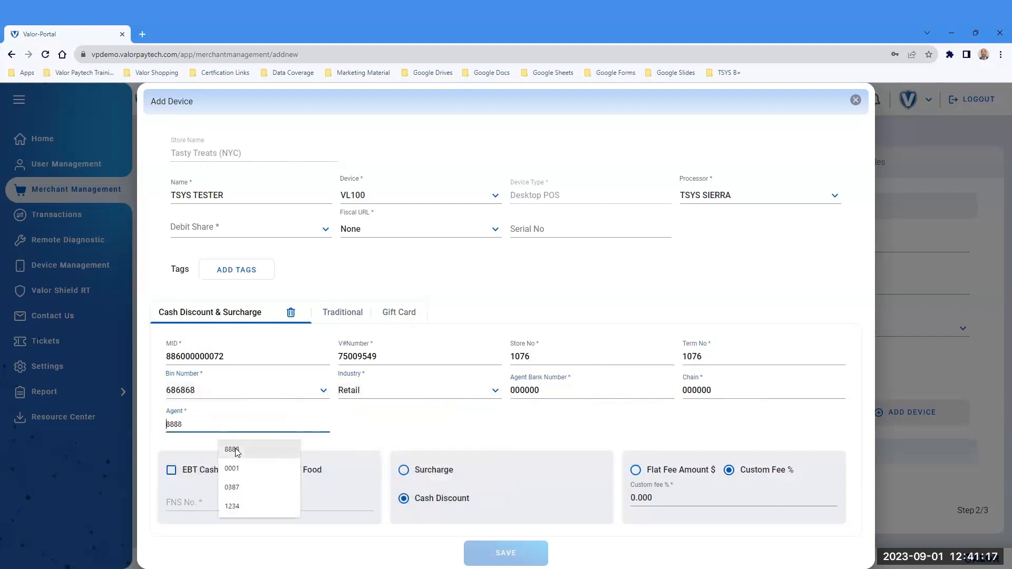
click(274, 470)
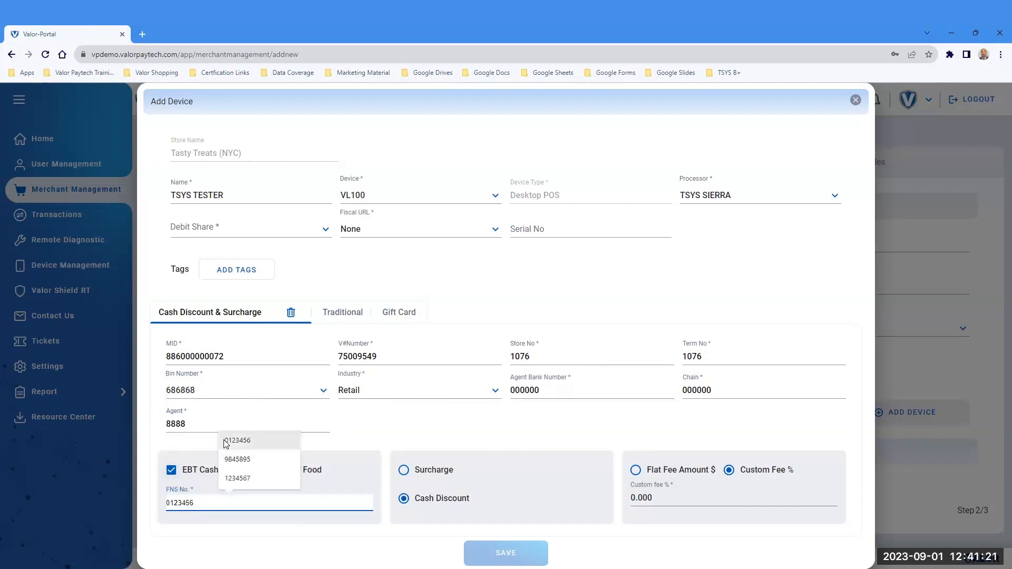
click(273, 469)
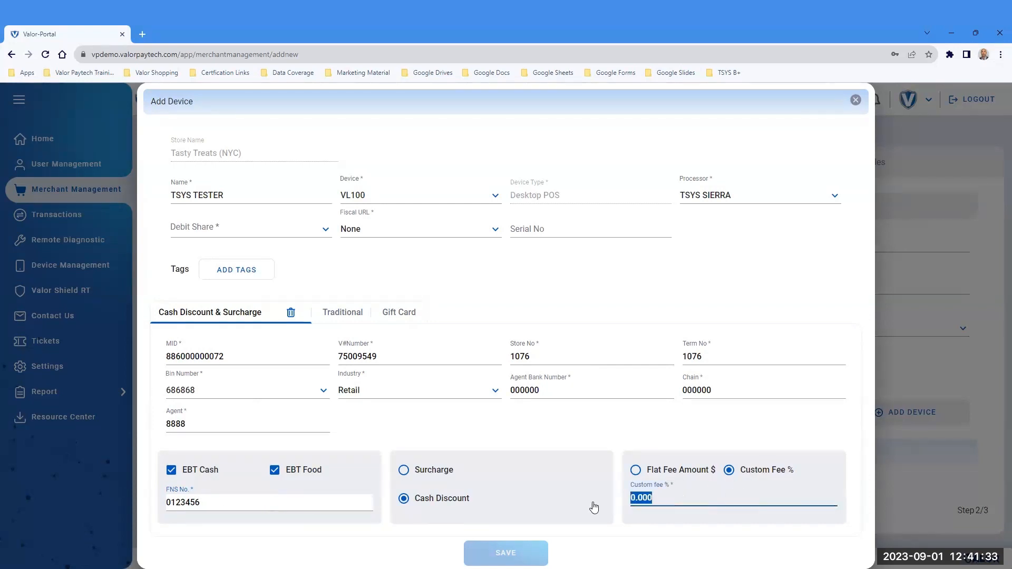
text(0.004)
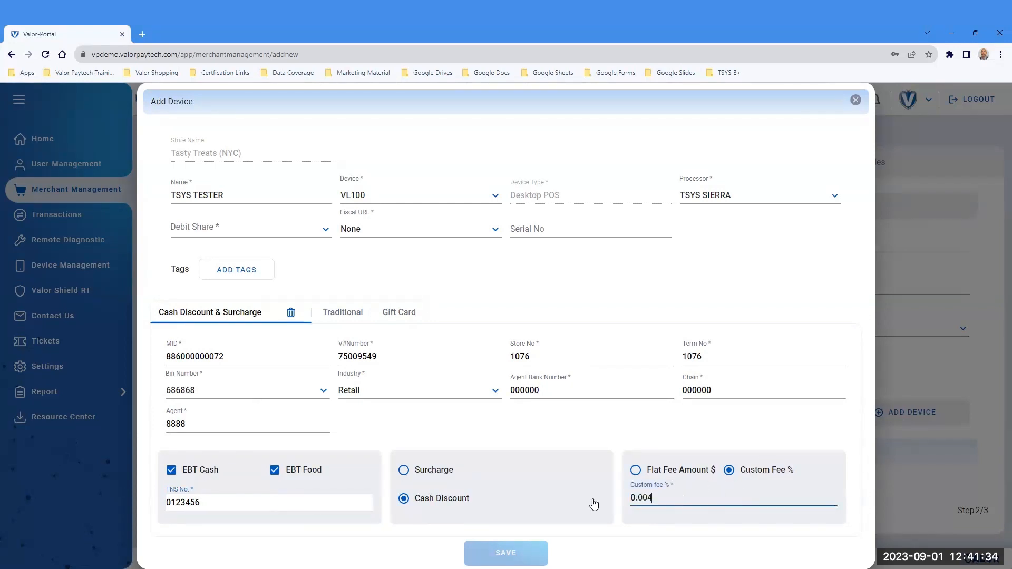
text(4.000)
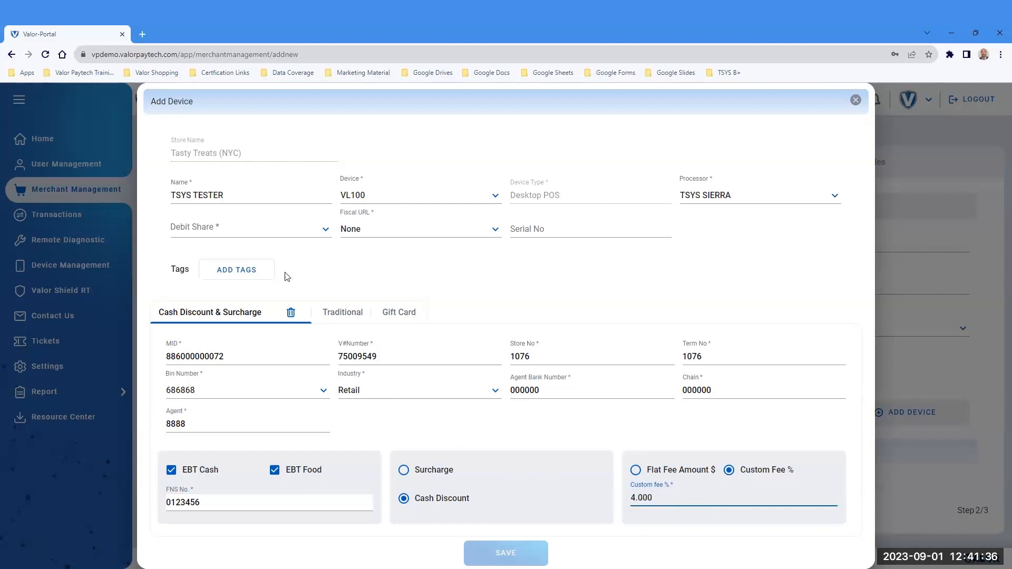
click(250, 228)
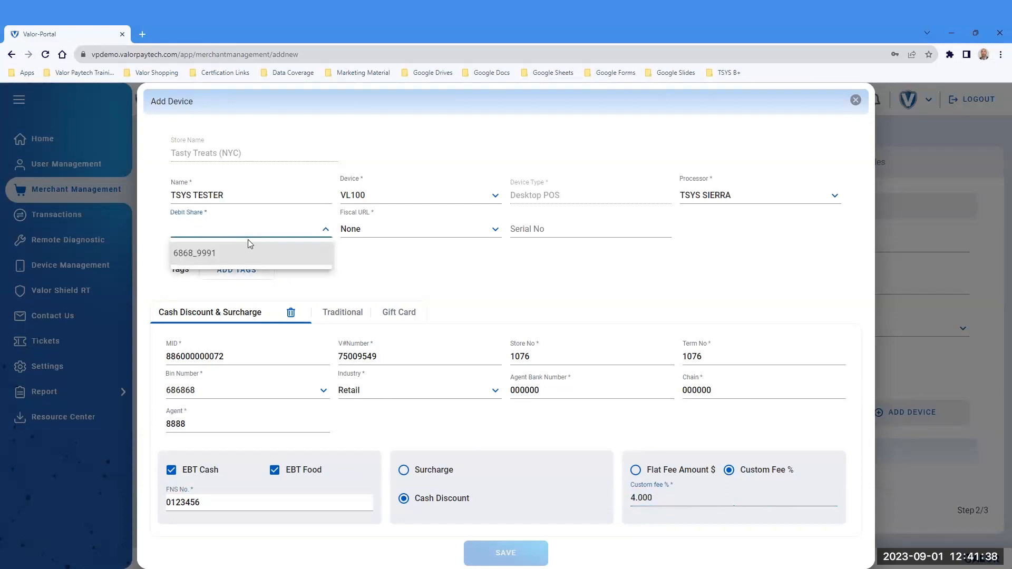
click(193, 252)
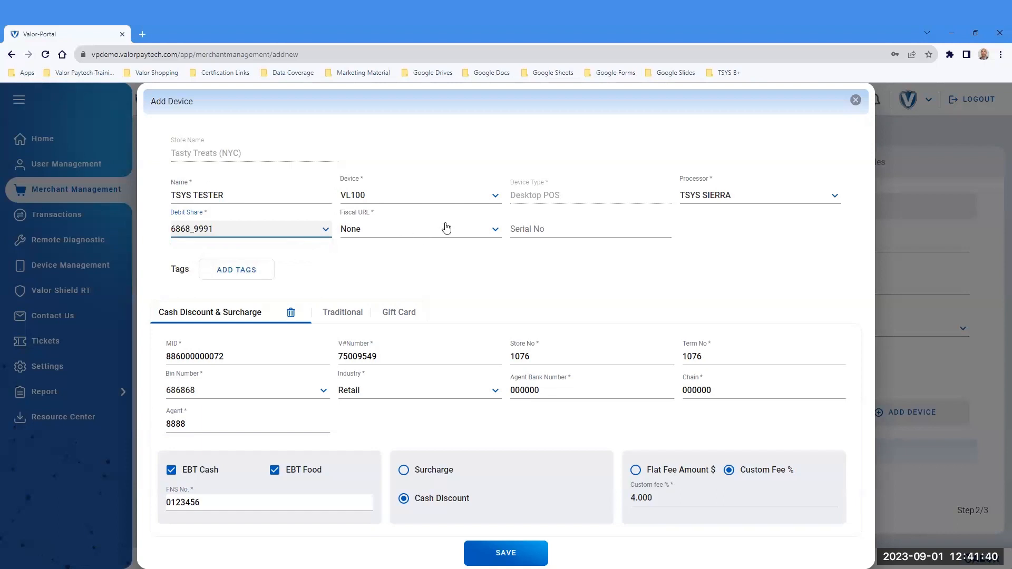
text(12345678910)
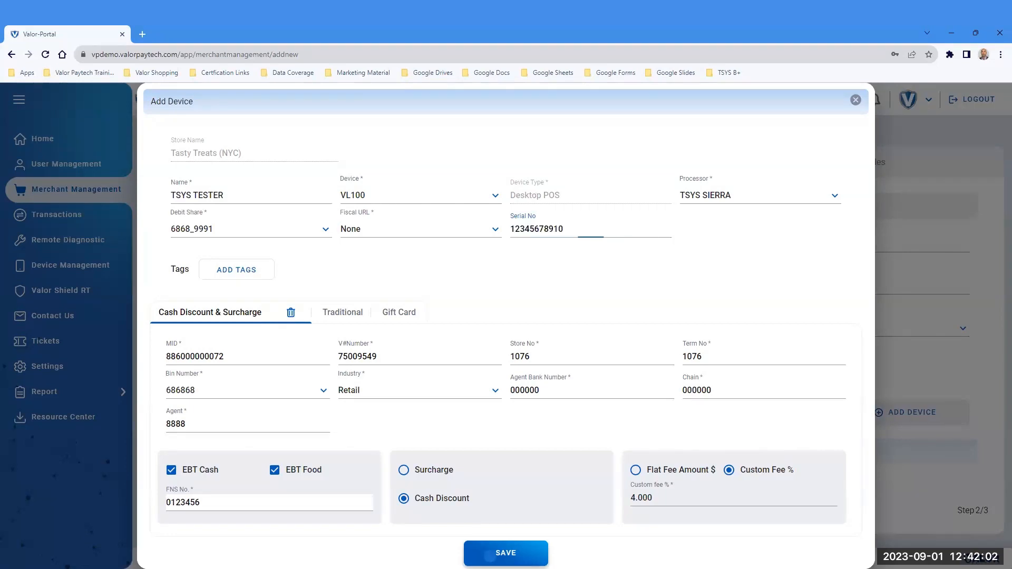
Save the TSYS TESTER device, disable Merchant Portal Access, and submit the merchant
click(505, 552)
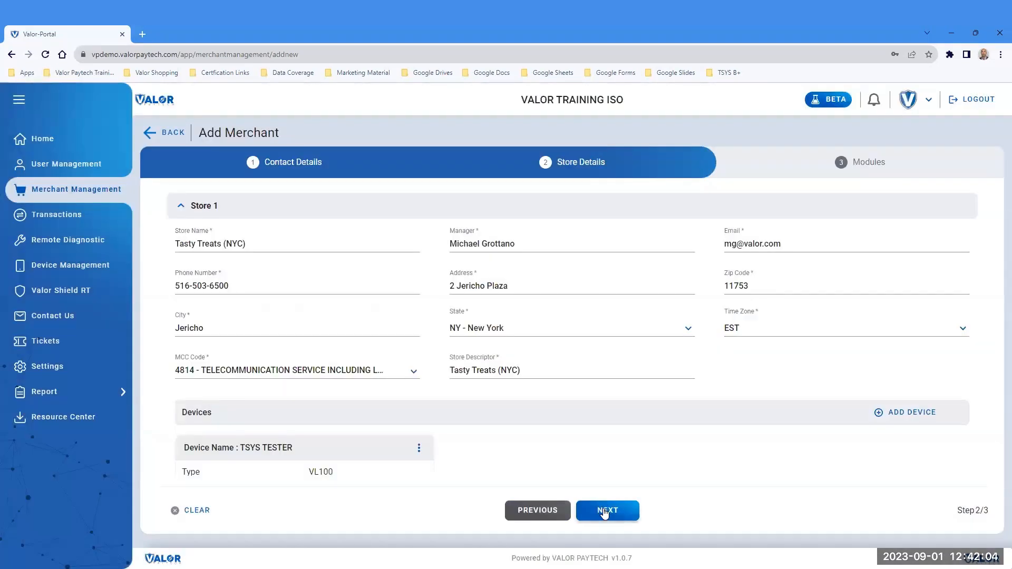
click(606, 509)
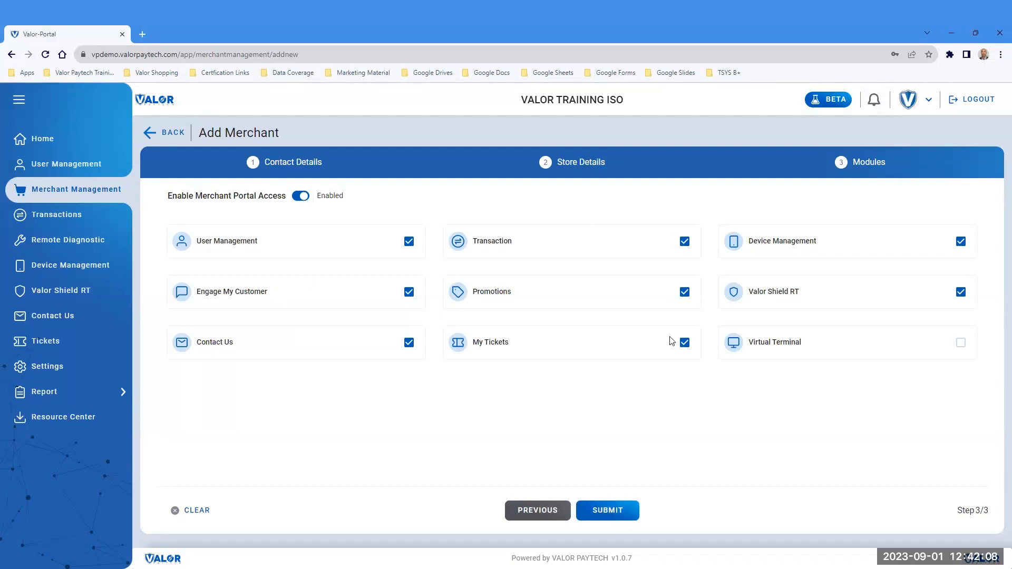
mouse_move(529, 359)
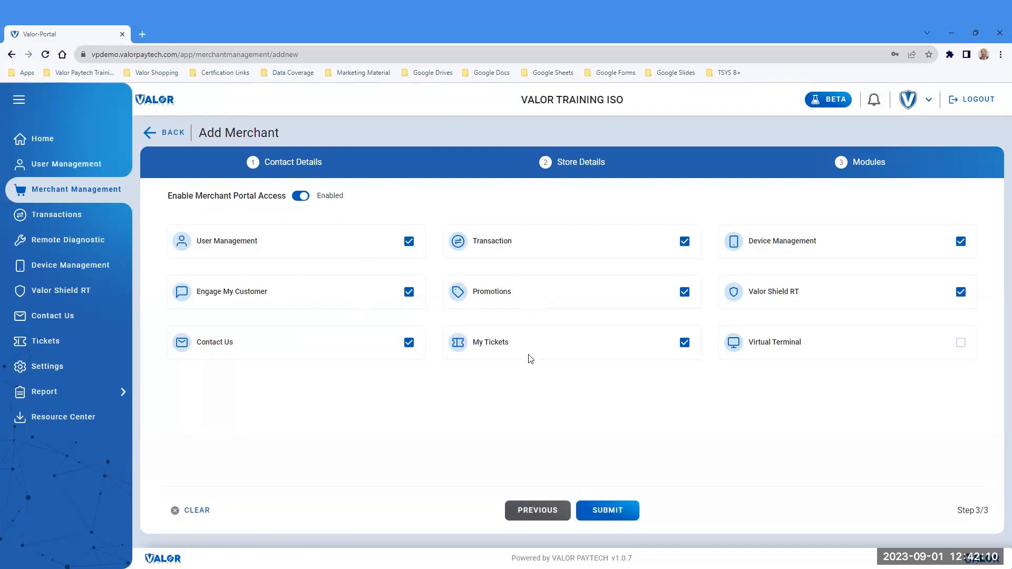
click(299, 195)
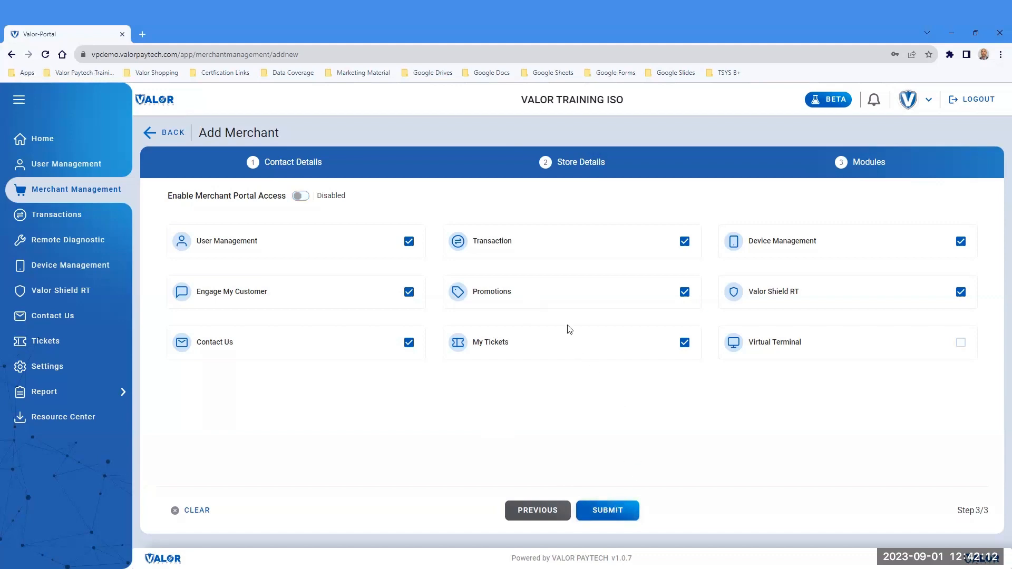
click(606, 510)
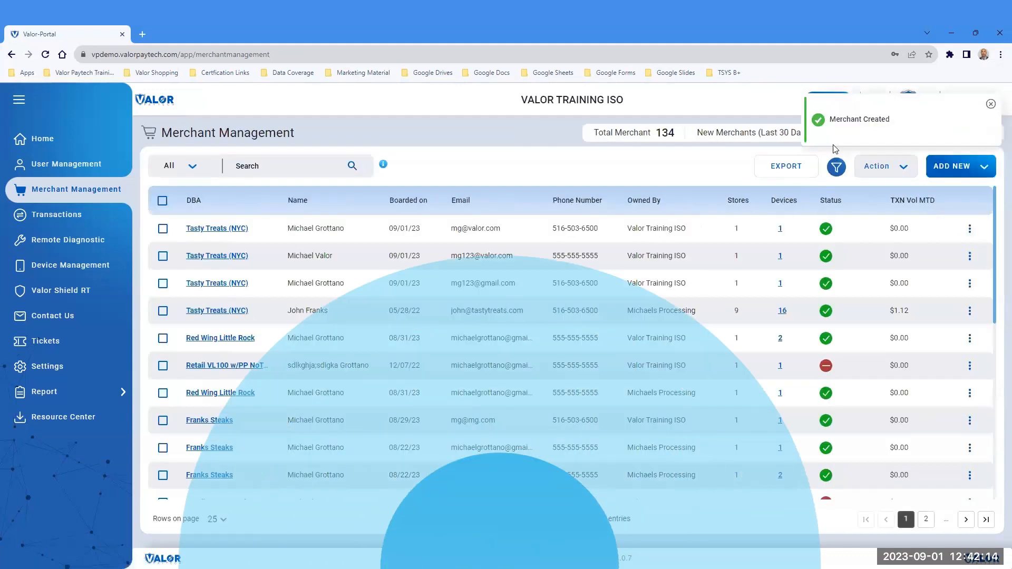